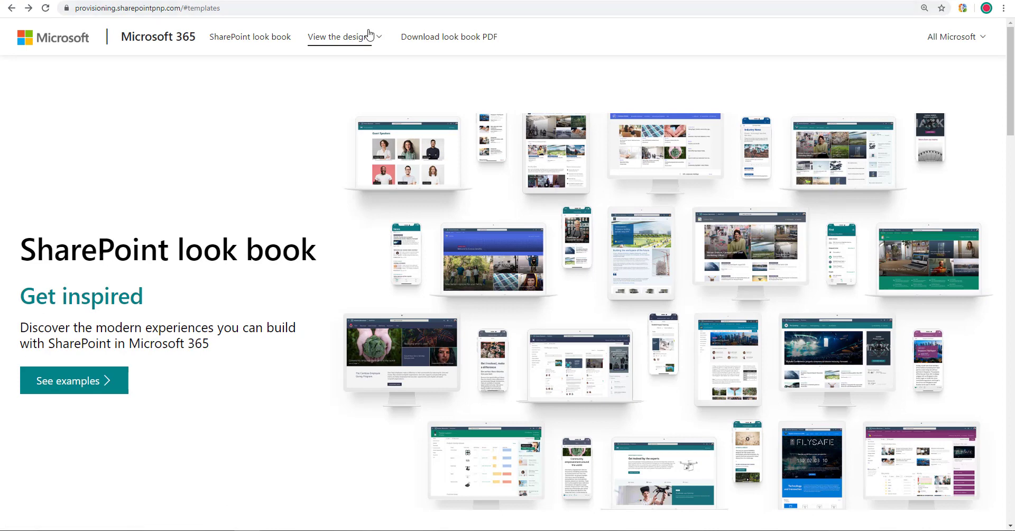
- From the look book designs, choose Microsoft 365 learning pathways and start Add to your tenant
click(341, 36)
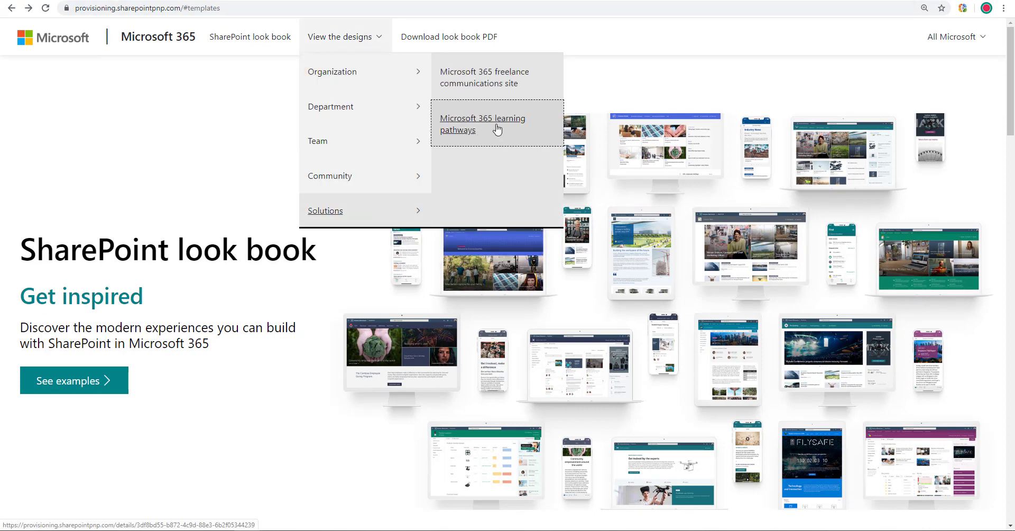
click(482, 124)
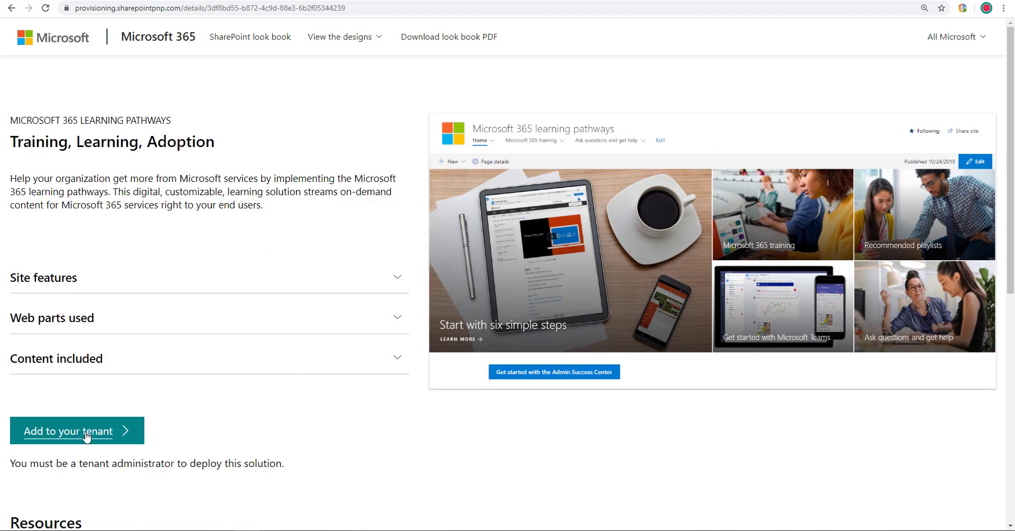
click(68, 430)
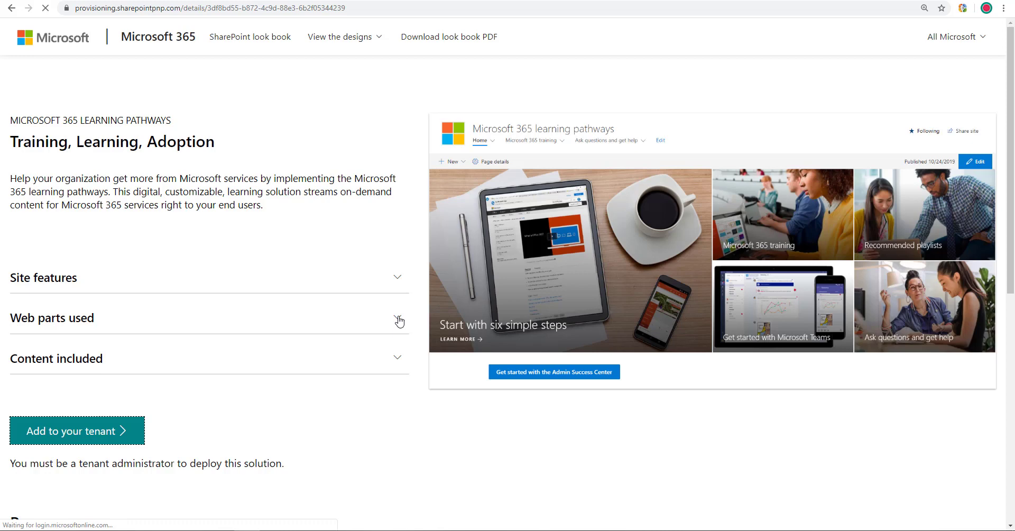
- Accept the provisioning app's requested permissions with consent on behalf of the organization
click(76, 430)
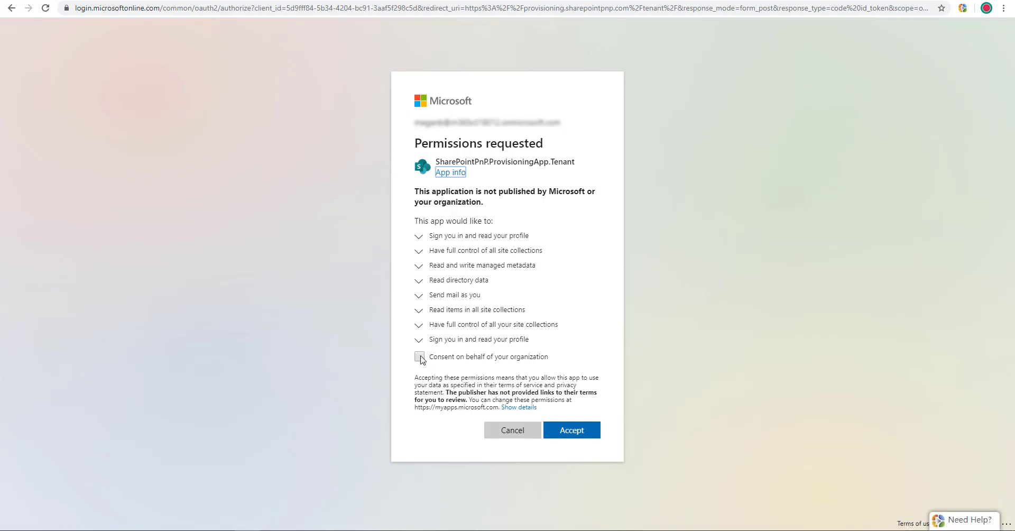
click(419, 356)
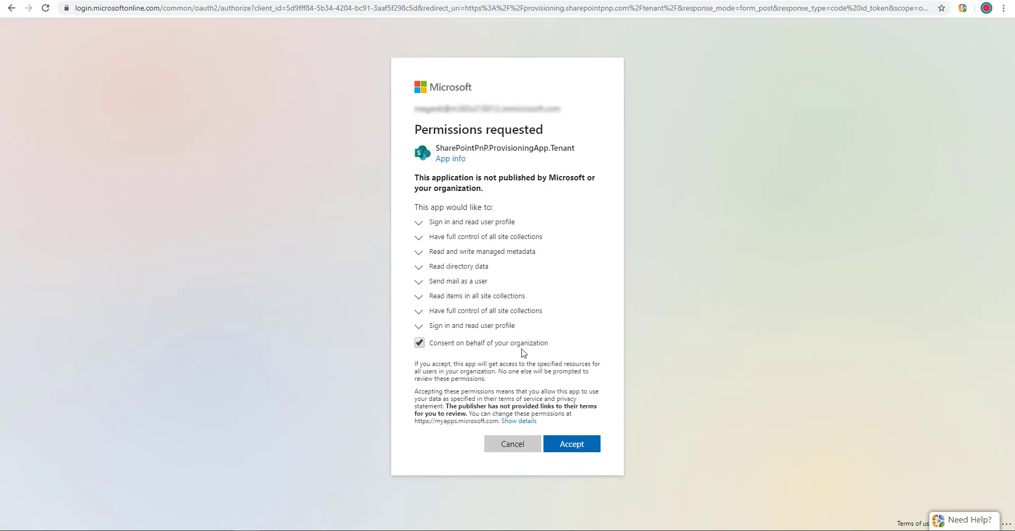
click(570, 443)
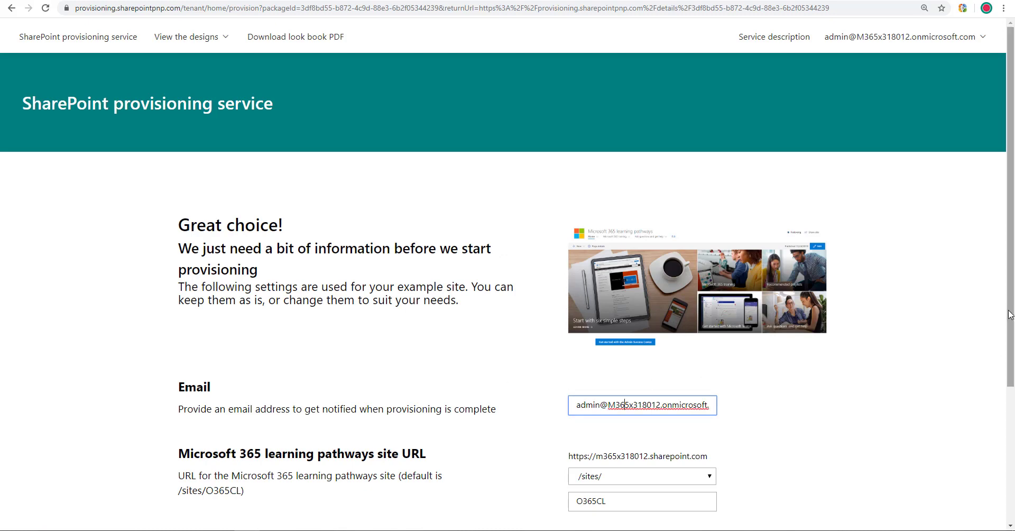
- Provision with the default notification email and the /sites/O365CL site URL
scroll(down, 3)
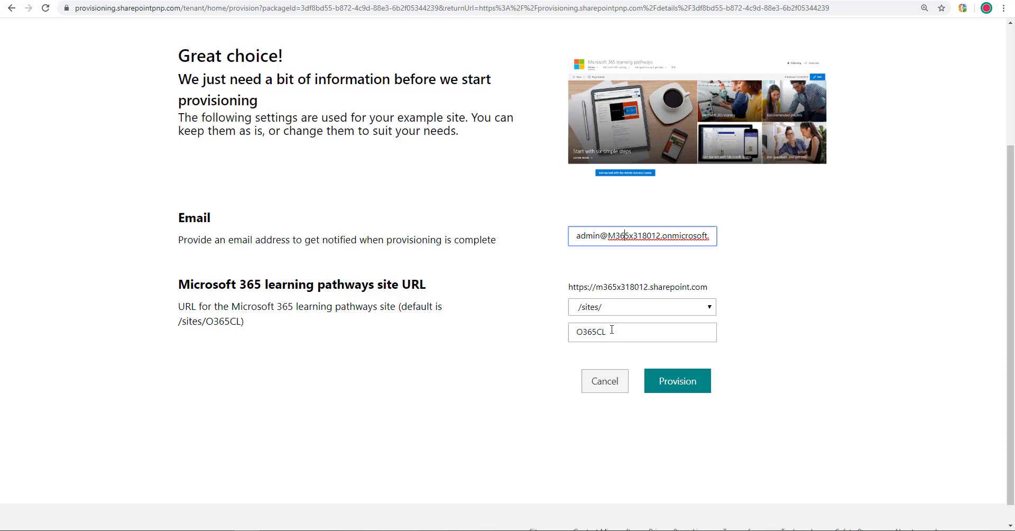
click(676, 380)
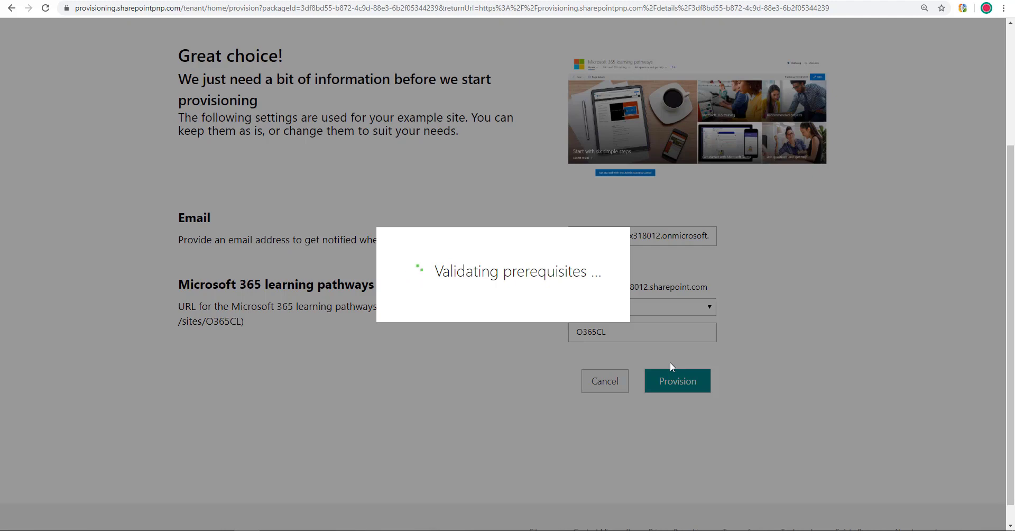
- Confirm the What will be provisioned? dialog for the learning pathways solution and communication site
click(676, 380)
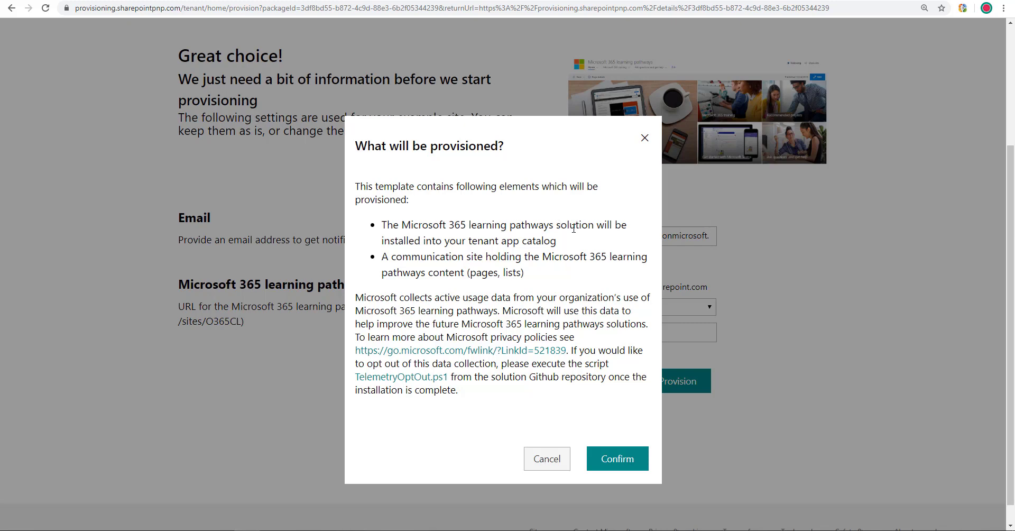
drag(366, 297, 490, 297)
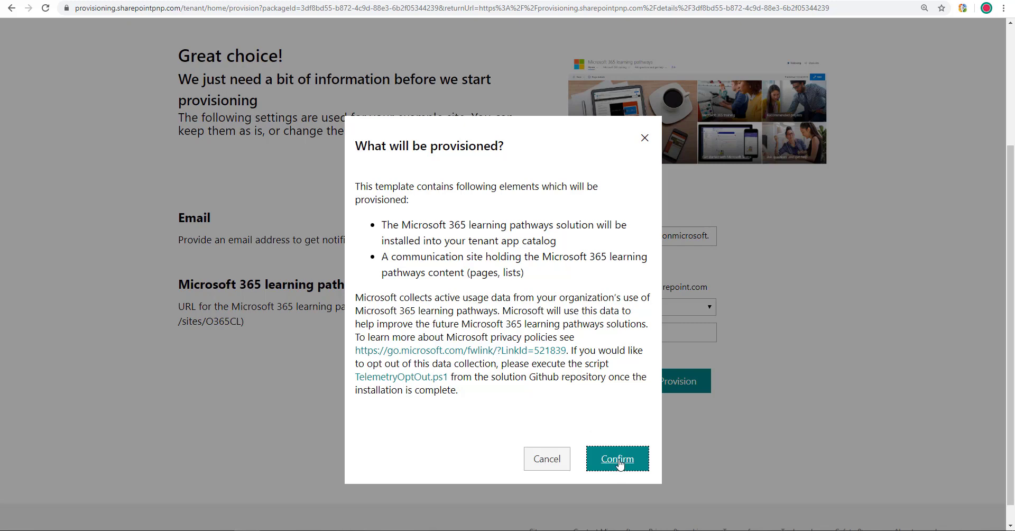
click(617, 458)
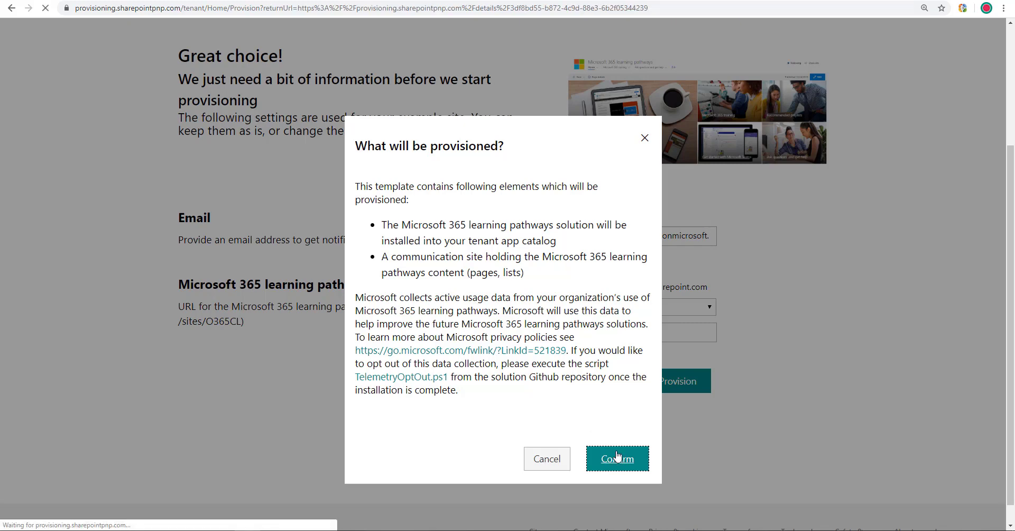
click(616, 457)
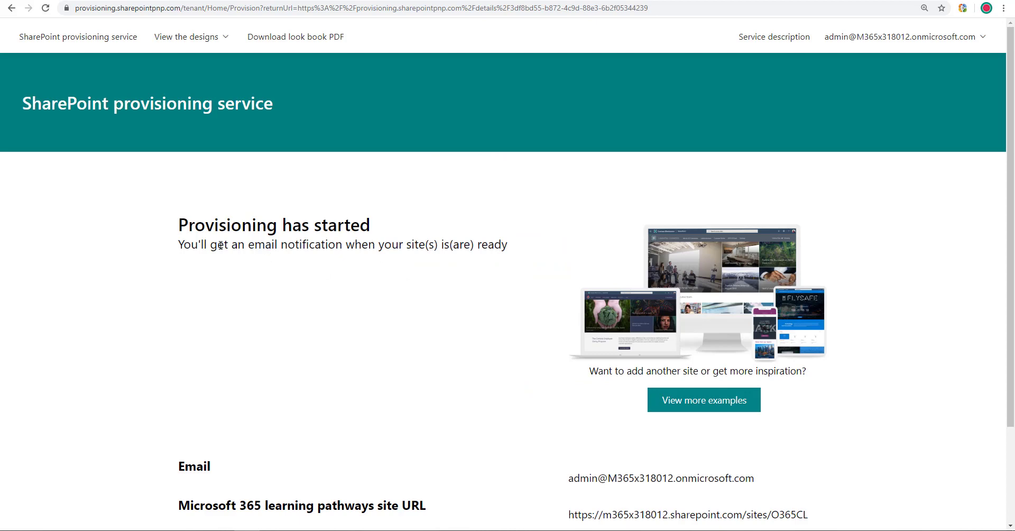
mouse_move(360, 266)
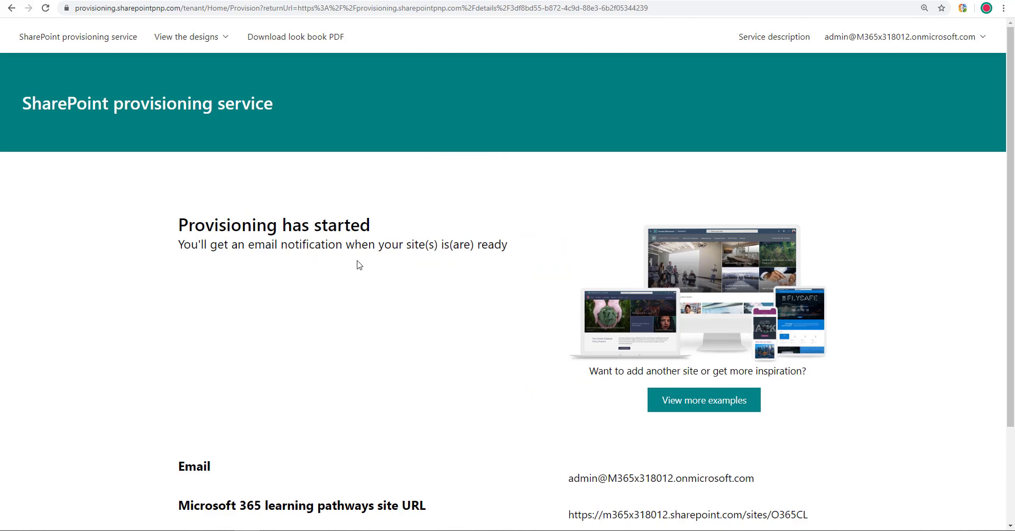
- Review the Provisioning has started details for the learning pathways site
scroll(down, 3)
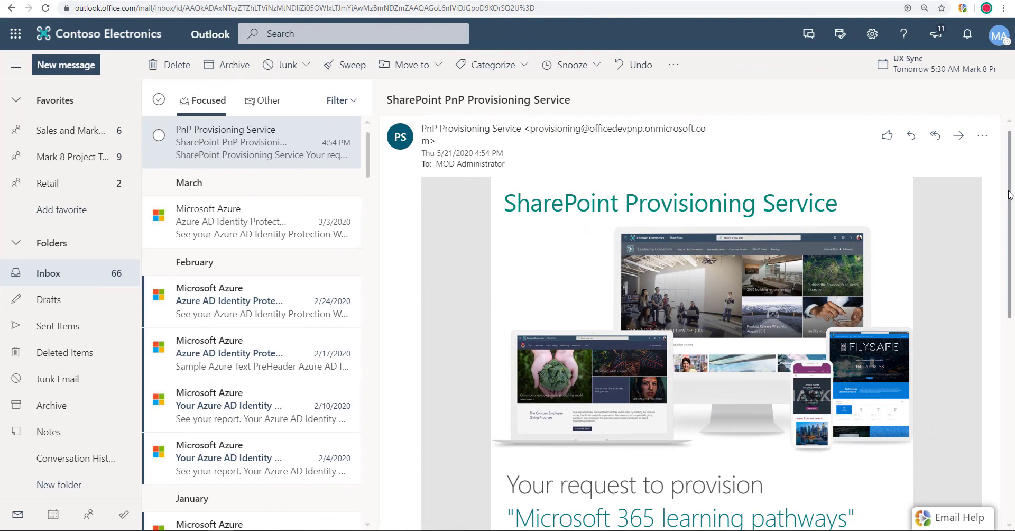
- Use OPEN SITE in the PnP Provisioning Service completion email to go to the new site
scroll(down, 3)
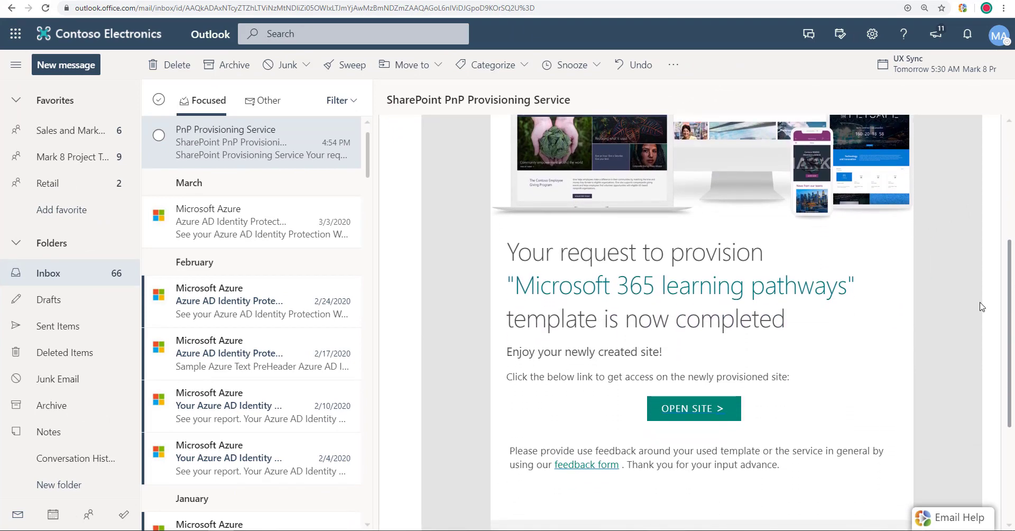
mouse_move(662, 314)
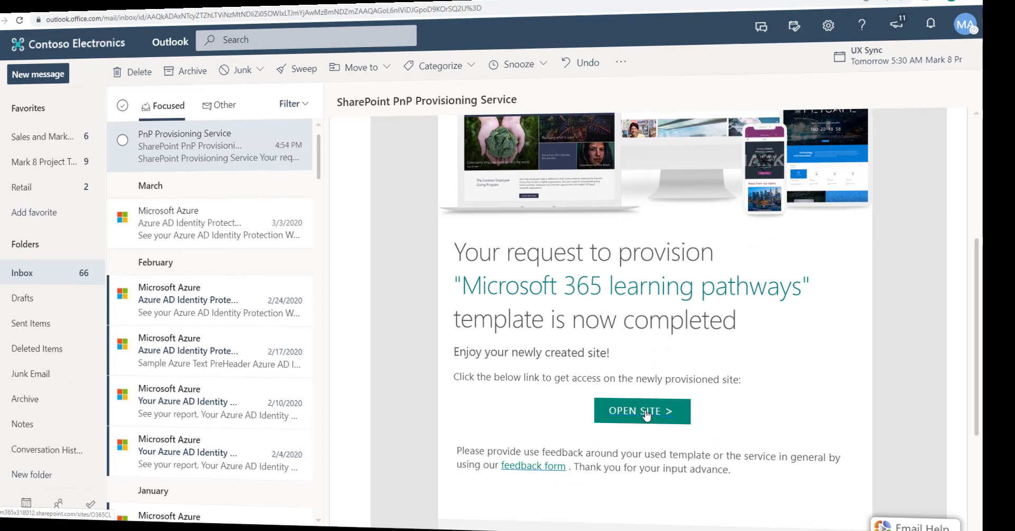
click(641, 410)
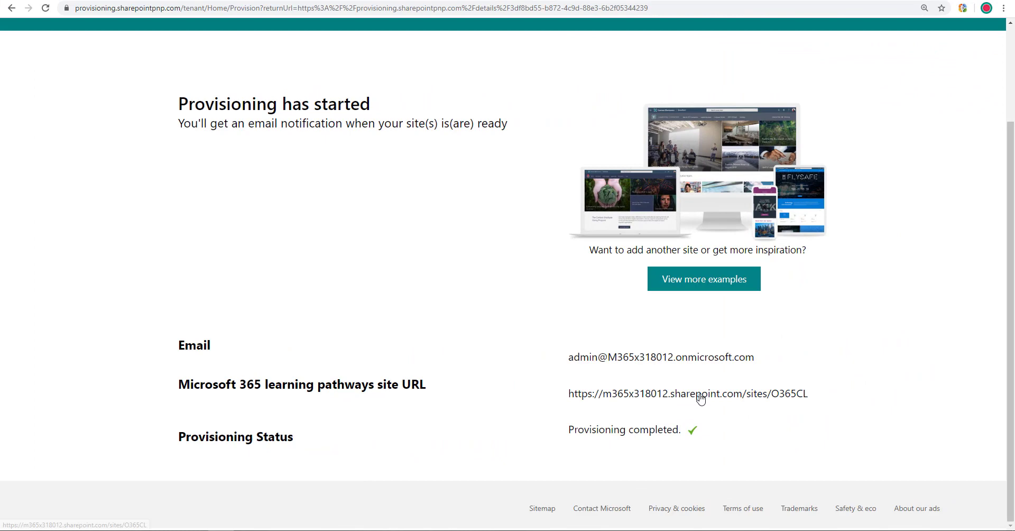
- Follow the O365CL site URL link on the Provisioning completed page
click(687, 393)
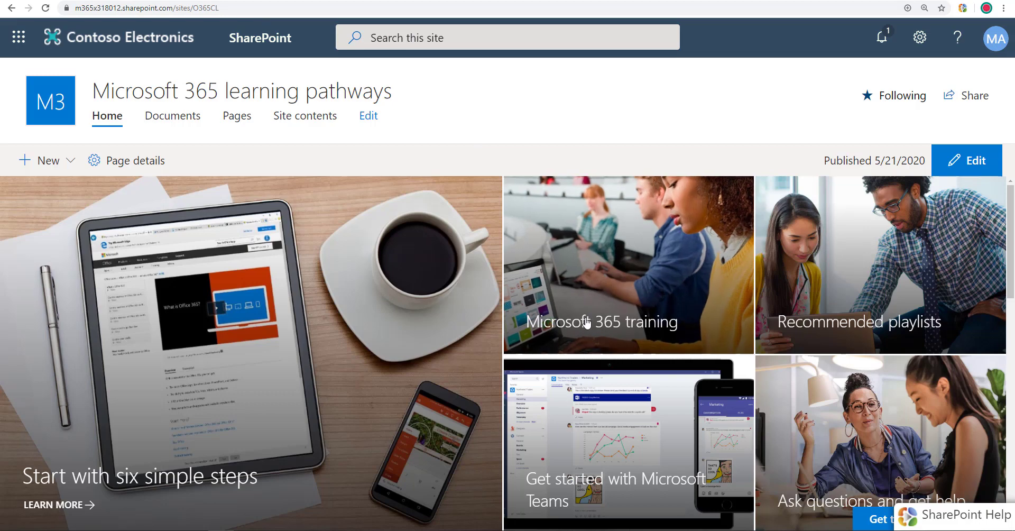
- Go to Microsoft 365 training, reach the OneDrive QuickStart under Products and advance to its next step
click(601, 321)
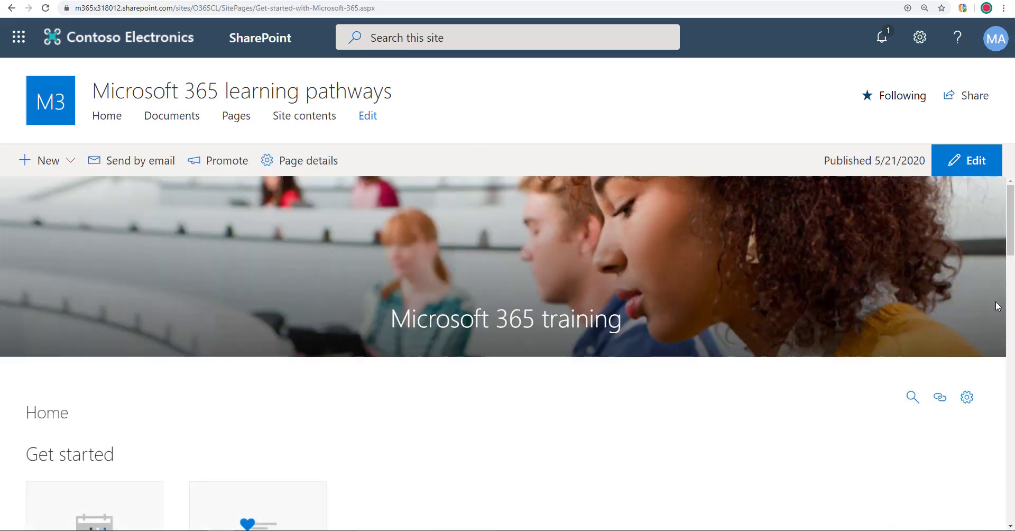
scroll(down, 3)
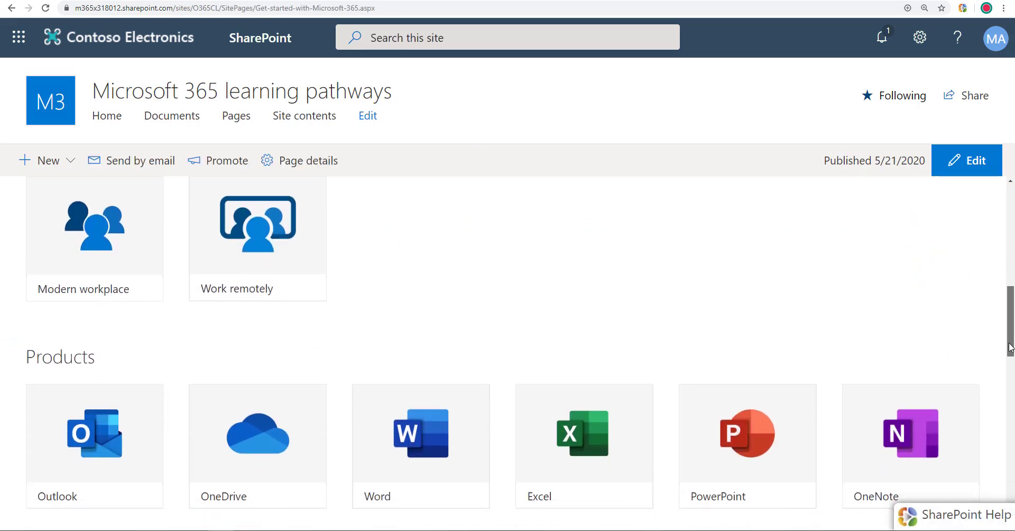
scroll(down, 3)
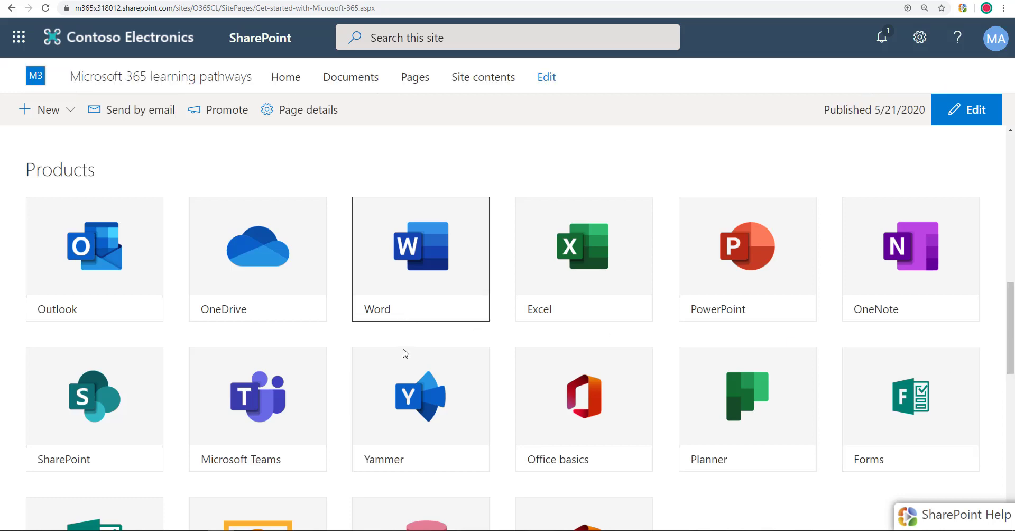
scroll(down, 3)
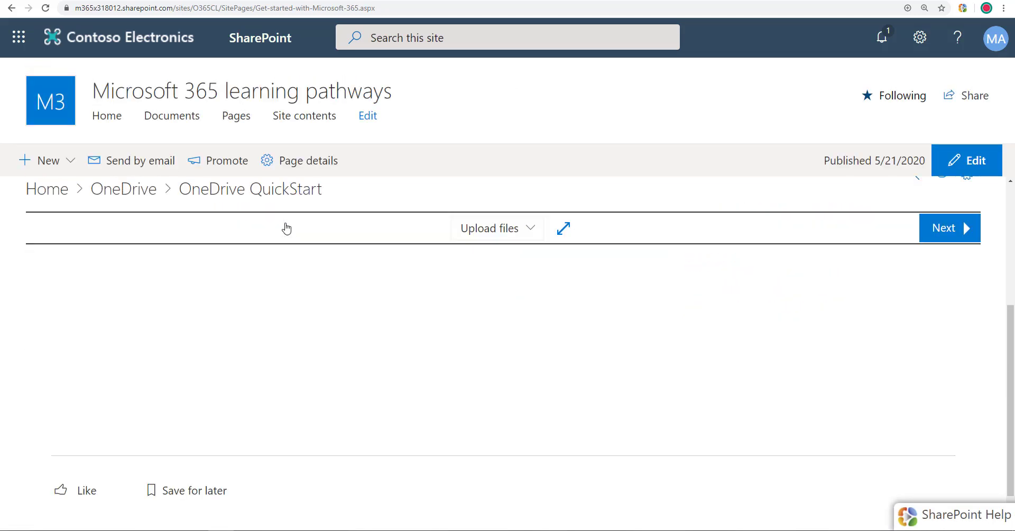
scroll(down, 3)
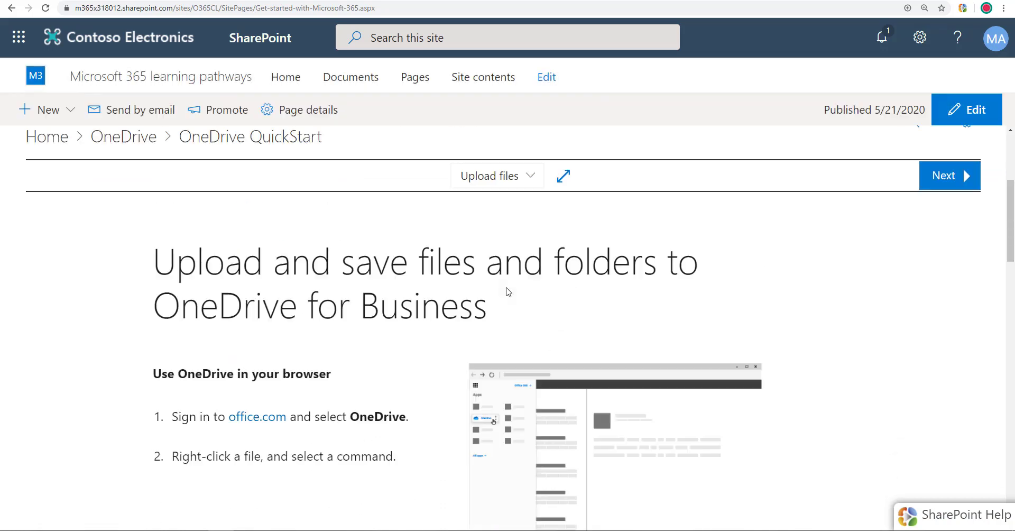
click(943, 174)
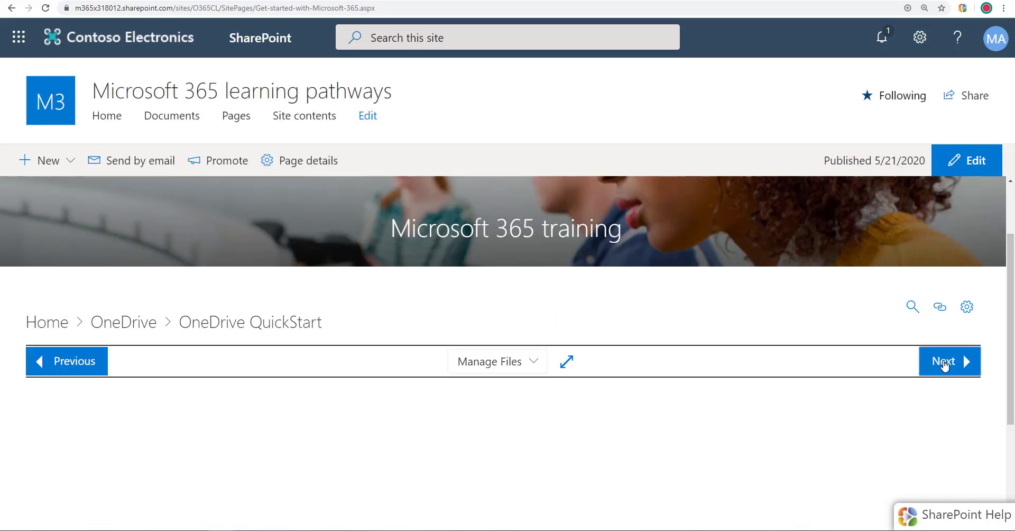